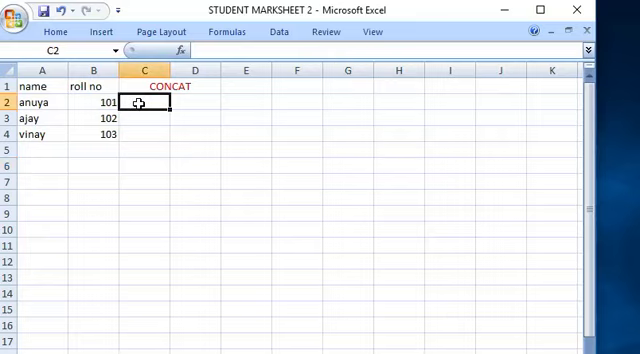
# - Enter =CONCATENATE(A2,B2) in C2 so it shows anuya101 beside roll number 101
pyautogui.write('=')
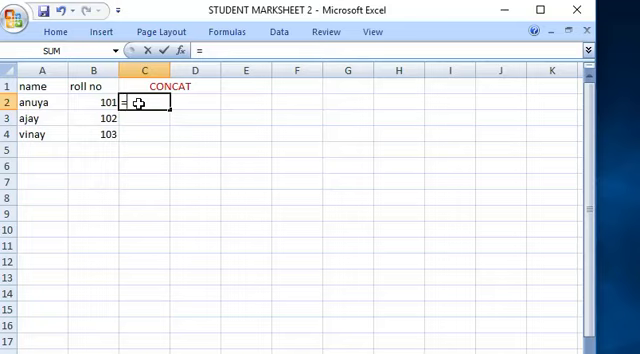
pyautogui.write('CO')
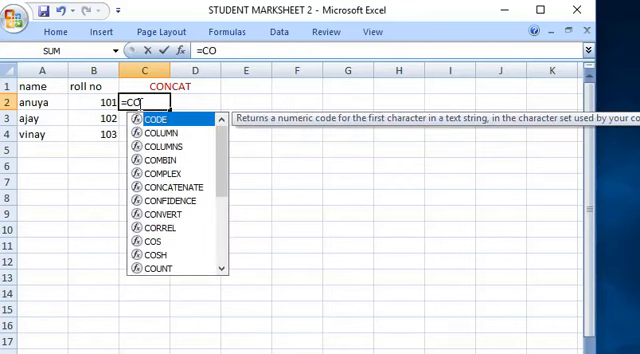
pyautogui.write('NCAT')
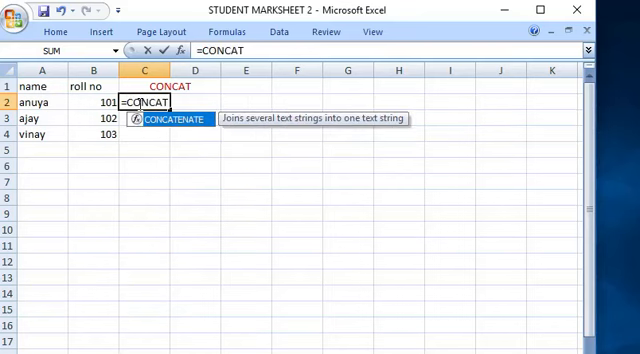
pyautogui.write('E')
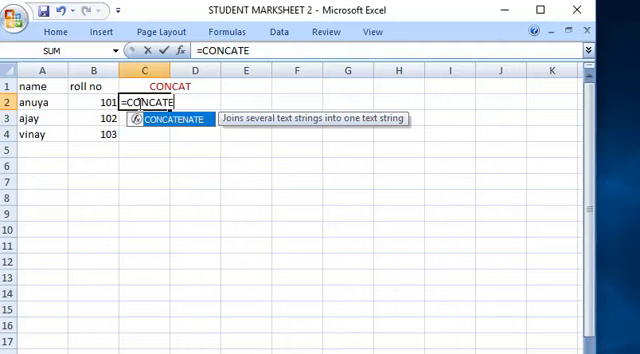
pyautogui.write('NATE')
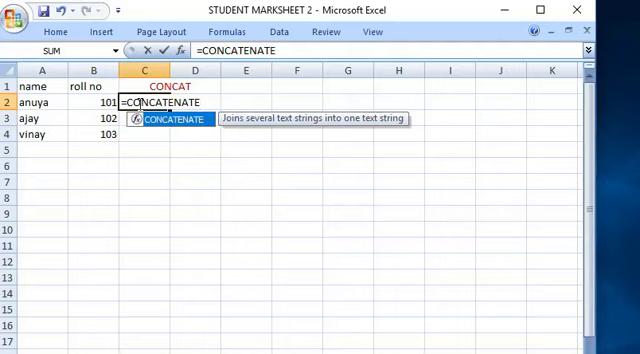
pyautogui.write('(')
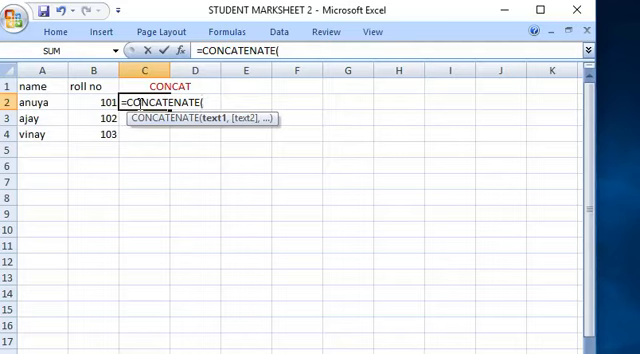
pyautogui.write('A')
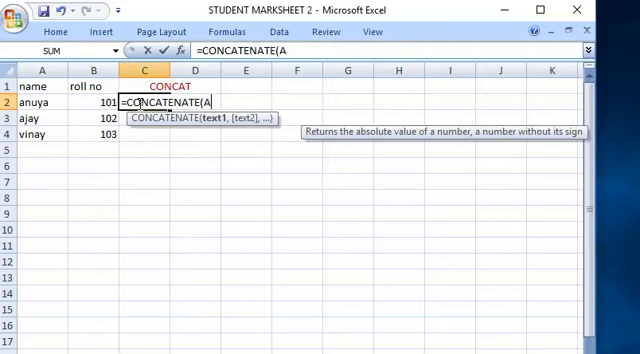
pyautogui.write('2')
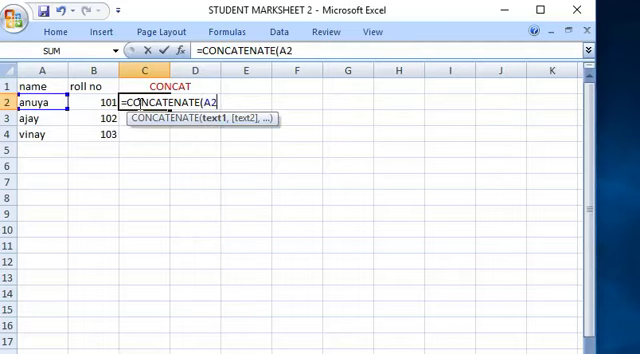
pyautogui.write(',B2')
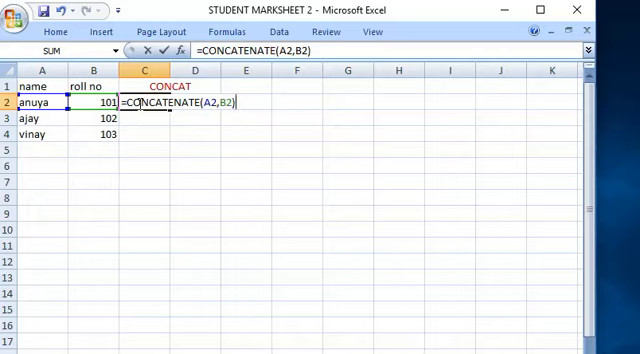
pyautogui.press('enter')
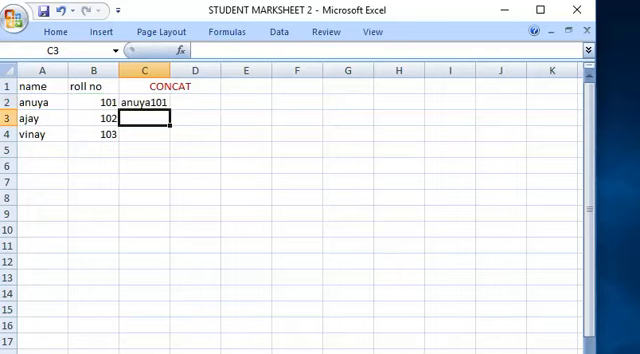
# - Fill the formula down from C2 to C4, giving ajay102 and vinay103
pyautogui.click(144, 102)
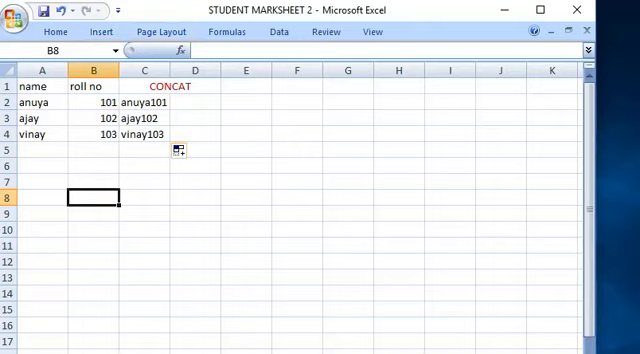
pyautogui.moveTo(100, 144)
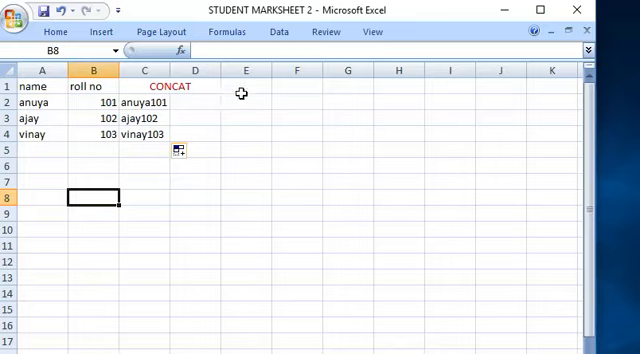
pyautogui.moveTo(224, 118)
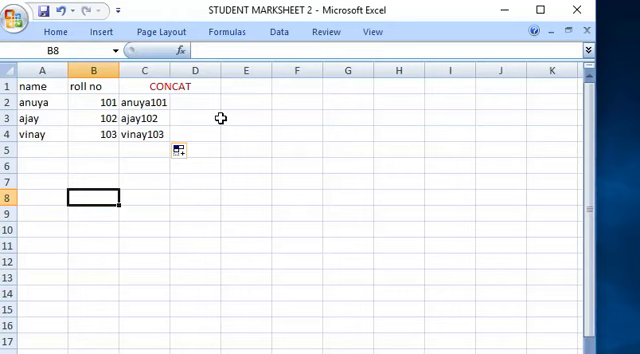
pyautogui.rightClick(194, 120)
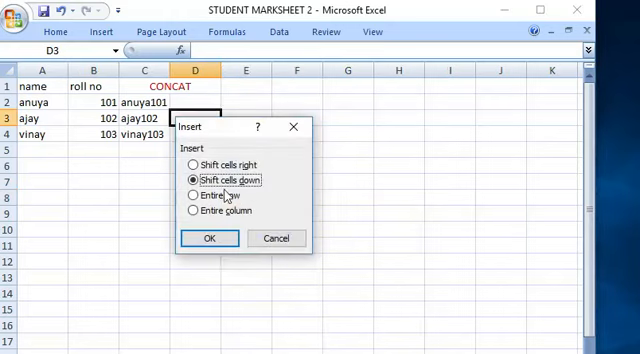
pyautogui.moveTo(204, 196)
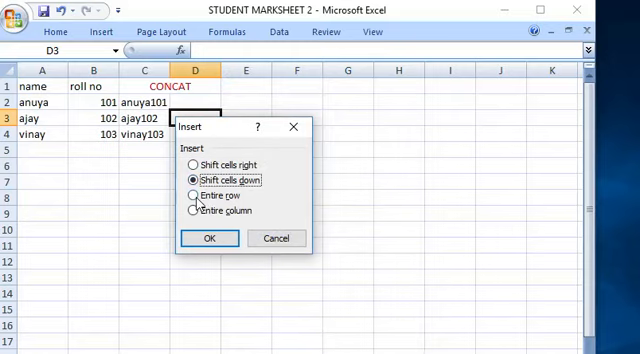
pyautogui.click(192, 196)
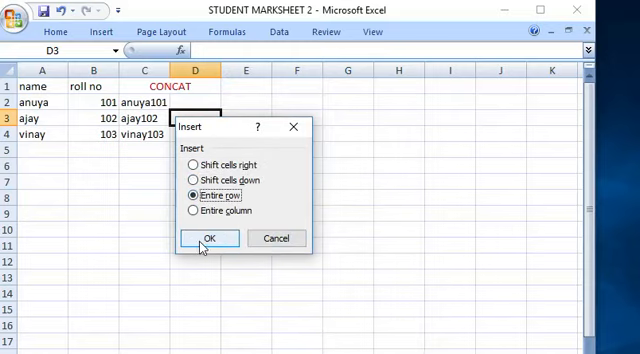
pyautogui.click(208, 238)
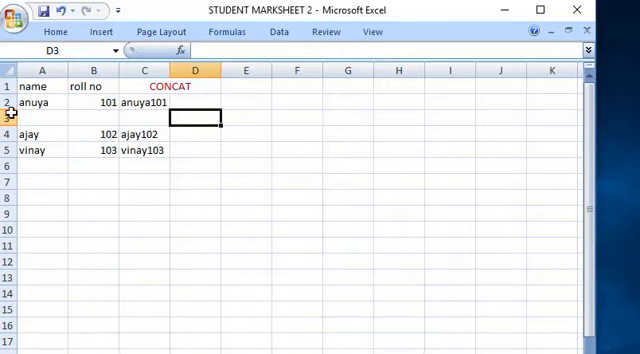
pyautogui.moveTo(476, 132)
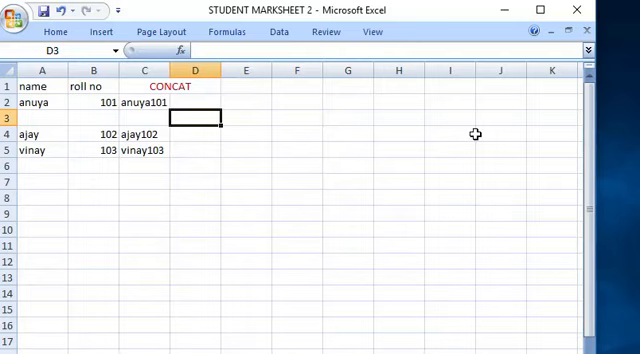
pyautogui.moveTo(32, 140)
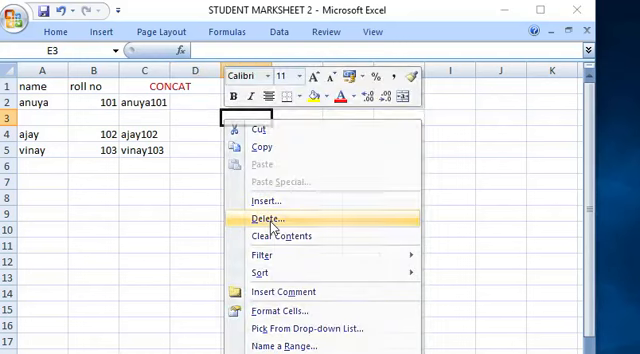
pyautogui.click(268, 218)
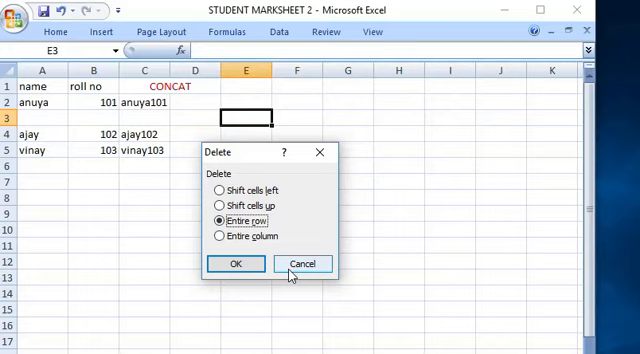
pyautogui.click(236, 264)
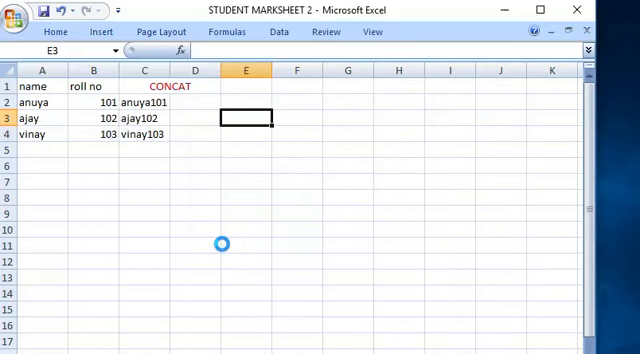
pyautogui.moveTo(104, 184)
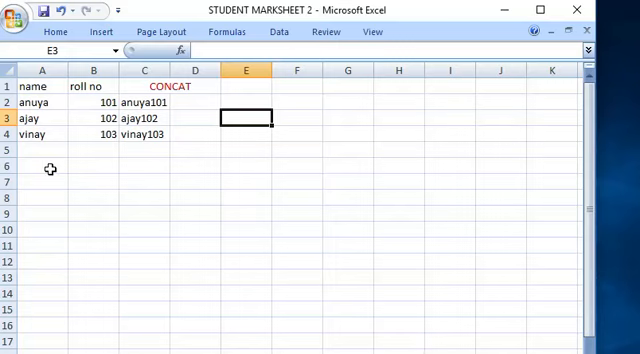
pyautogui.moveTo(224, 176)
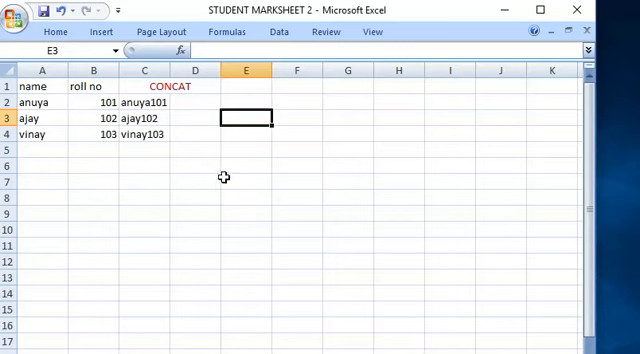
pyautogui.rightClick(248, 184)
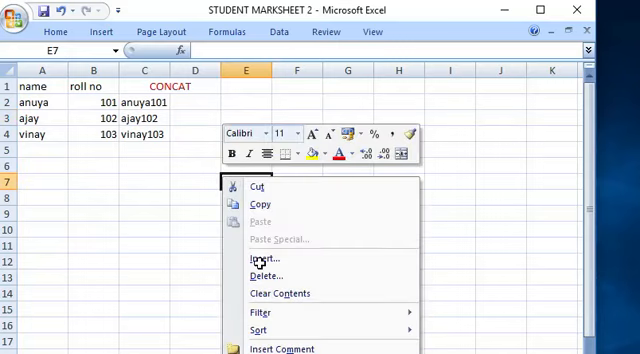
pyautogui.click(260, 260)
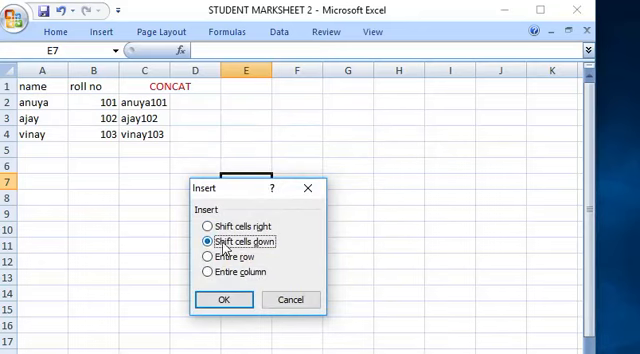
pyautogui.click(204, 272)
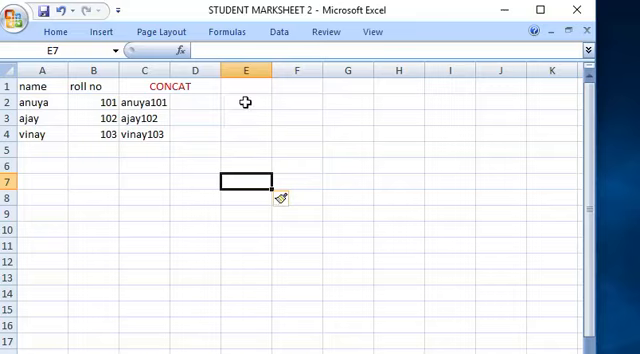
pyautogui.moveTo(76, 248)
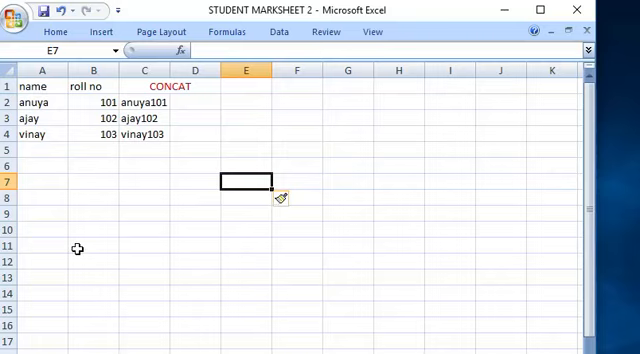